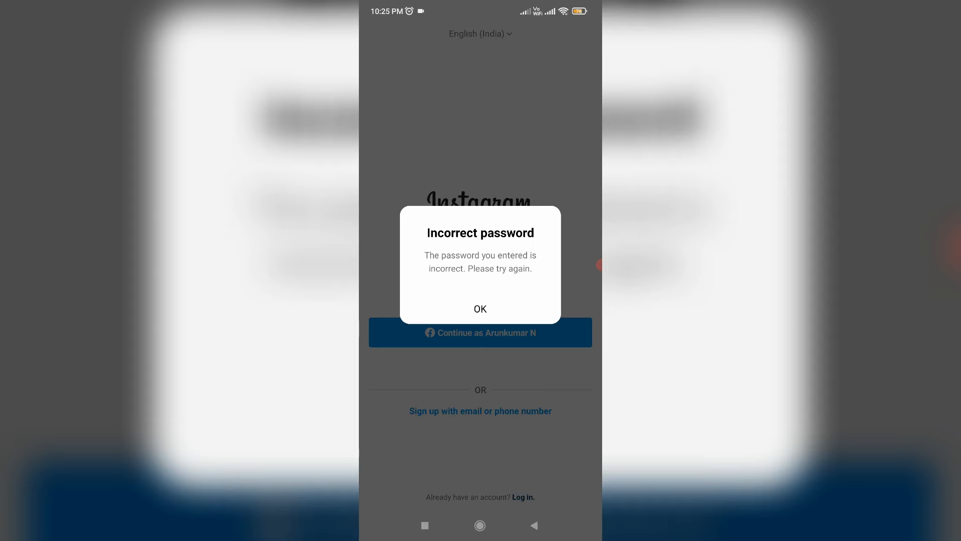
Acknowledge the incorrect-password warning and choose none of the saved Google Smart Lock accounts
left_click(480, 308)
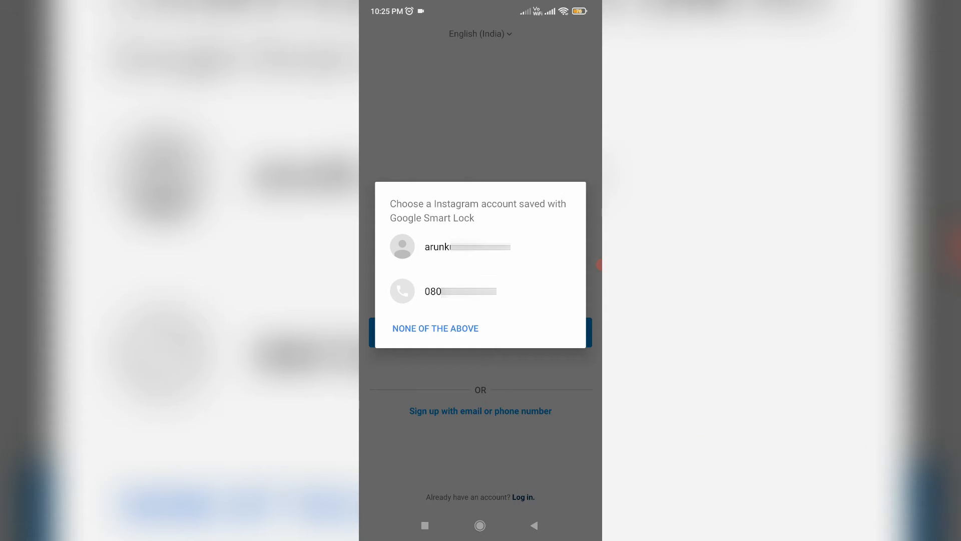
left_click(436, 329)
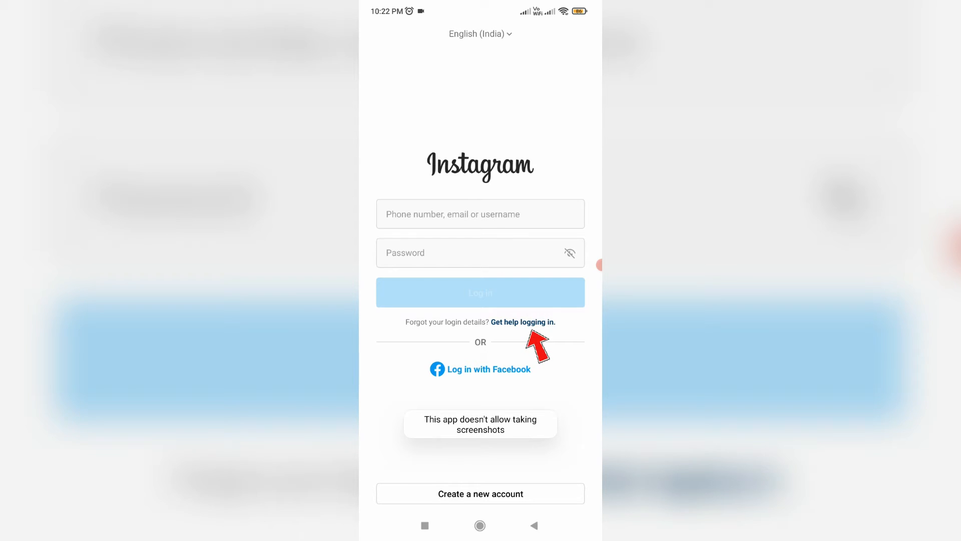
Start login help and enter the username beginning 'ar' on the Find your account page
left_click(522, 322)
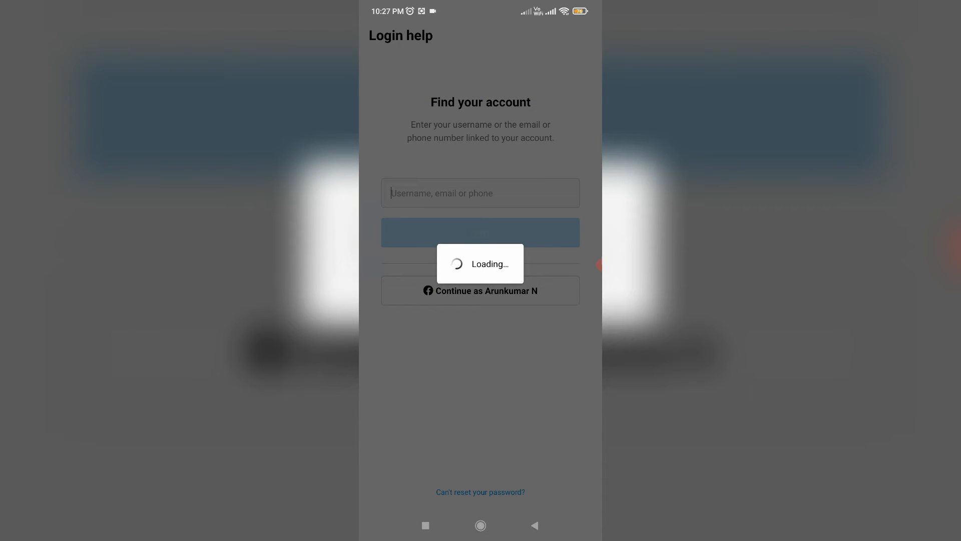
left_click(480, 192)
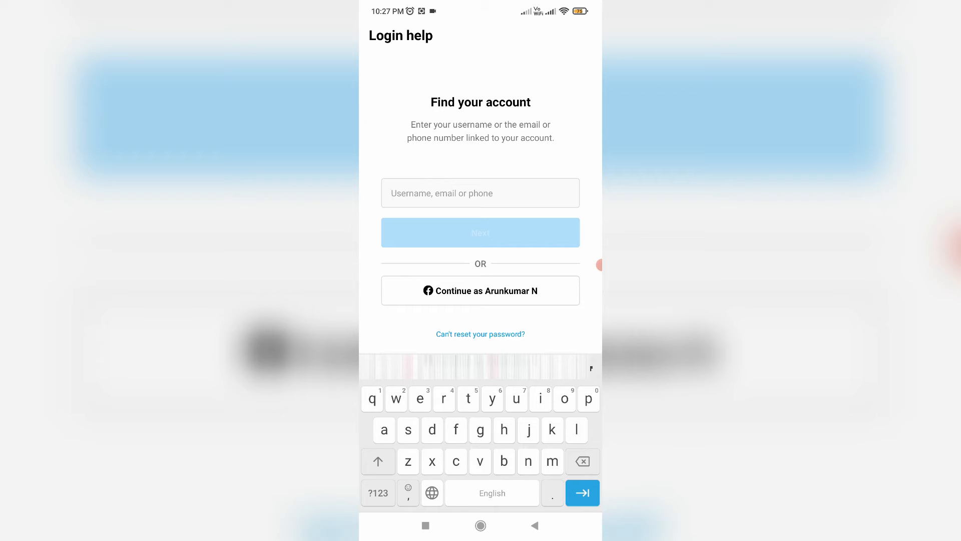
left_click(480, 192)
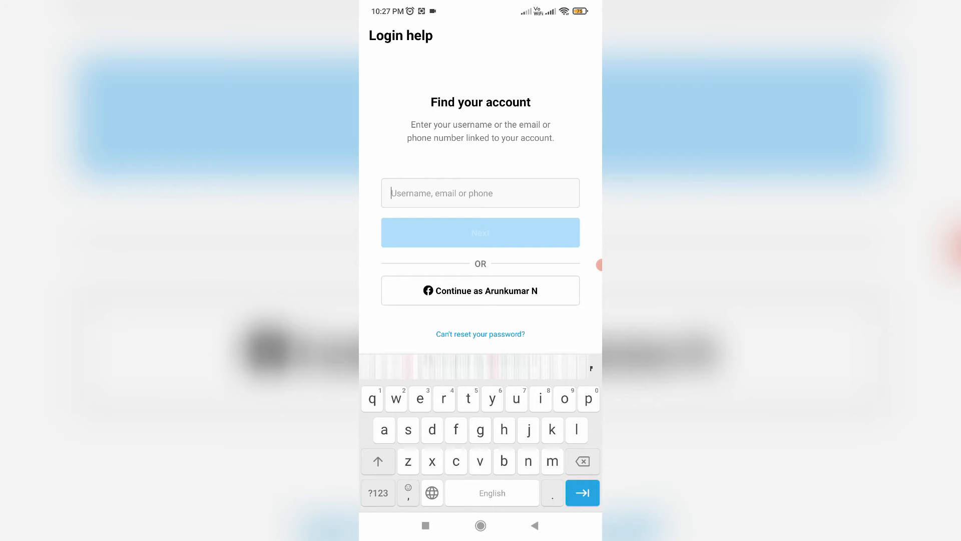
type("aru")
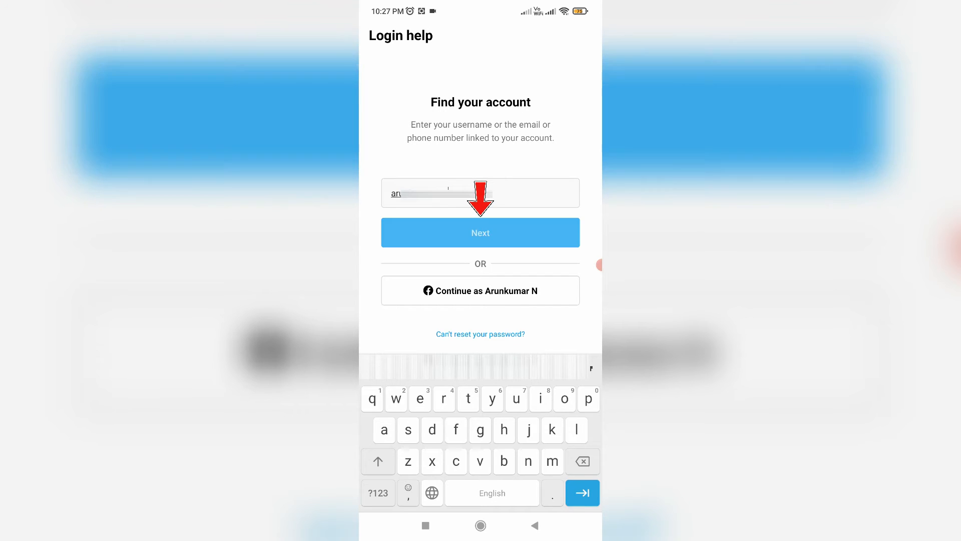
Look up the account with Next and request the reset link by email
left_click(479, 232)
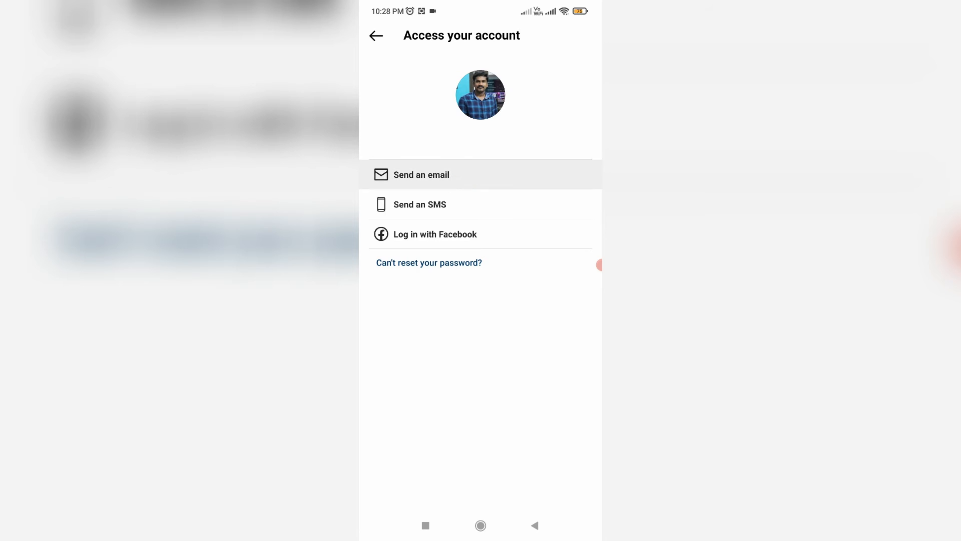
left_click(422, 174)
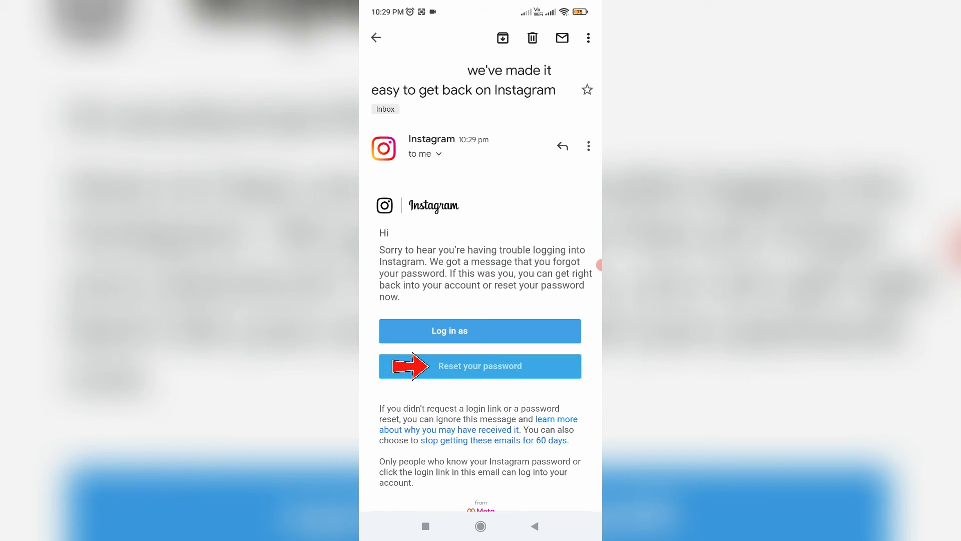
left_click(480, 366)
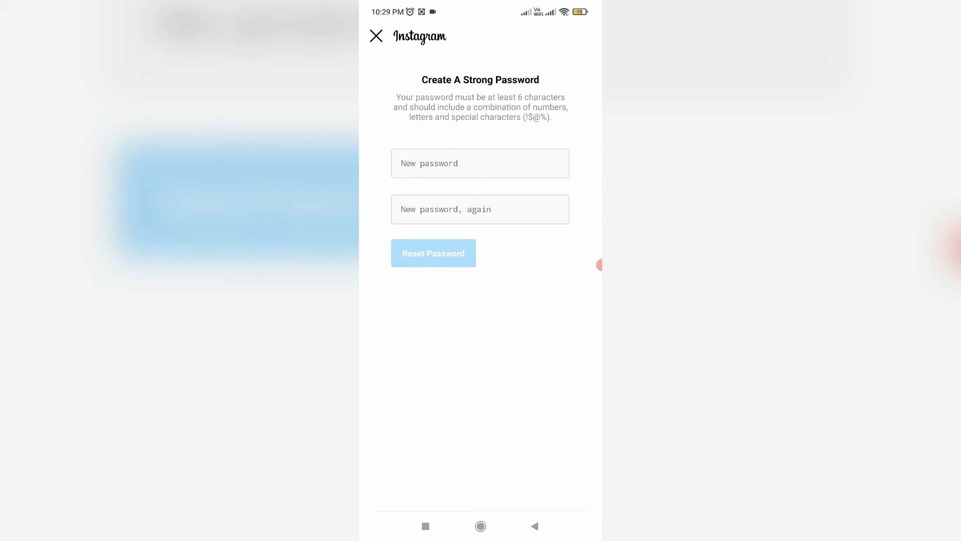
left_click(479, 163)
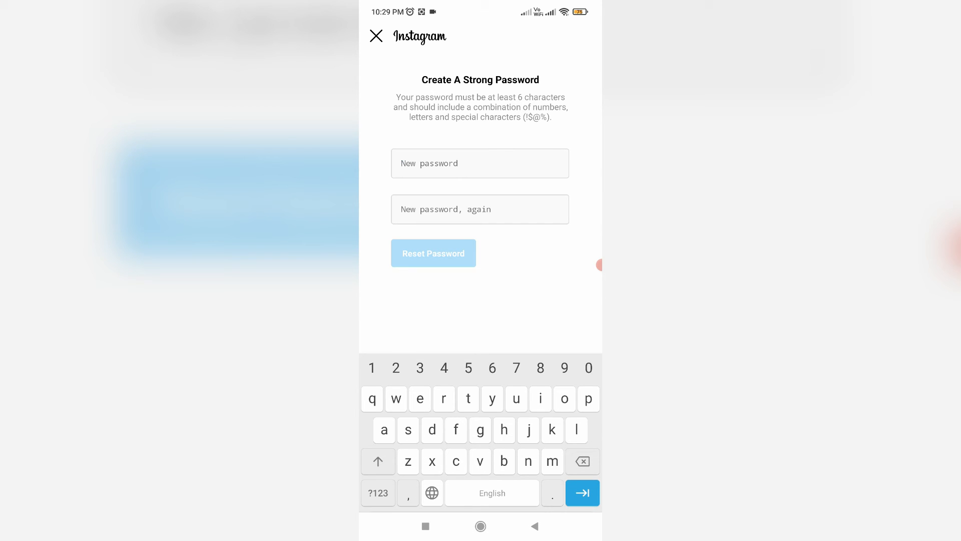
left_click(480, 164)
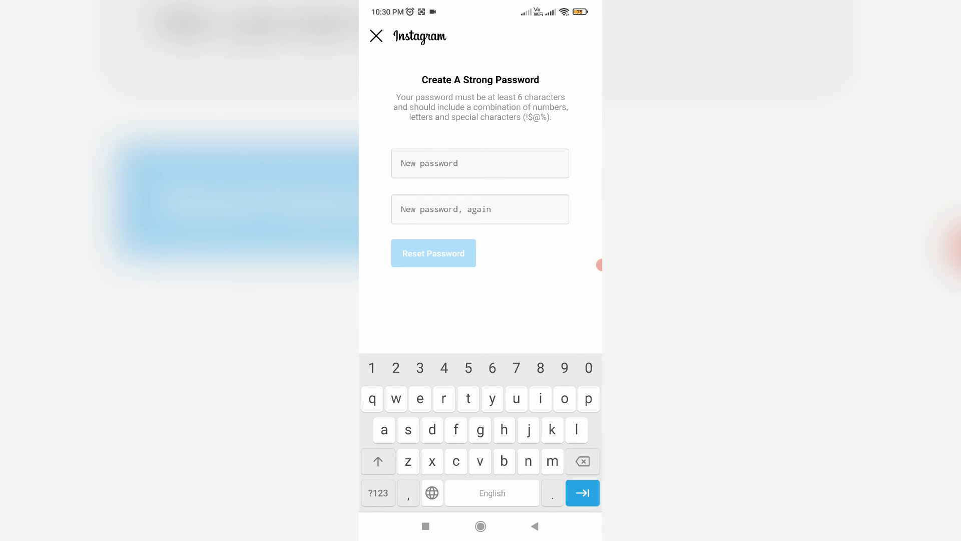
type("password")
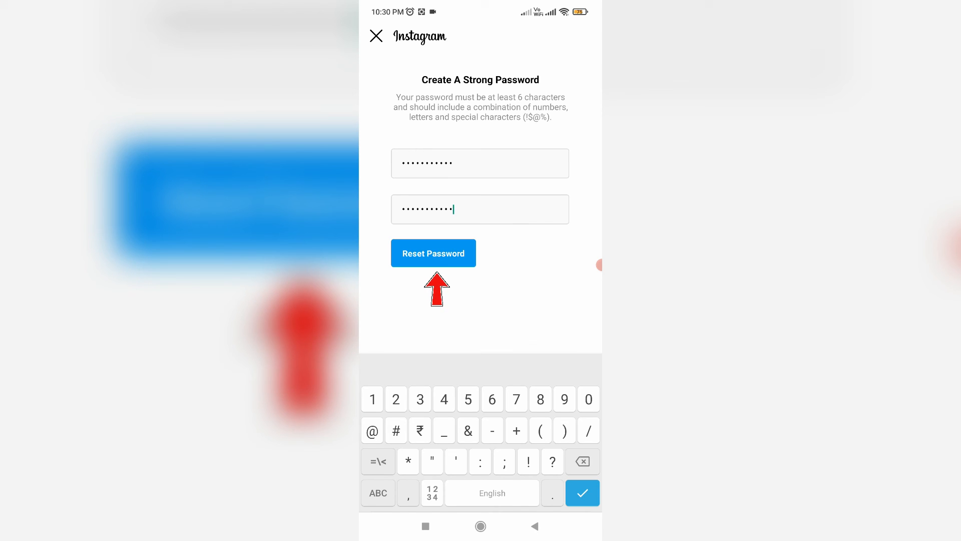
left_click(432, 252)
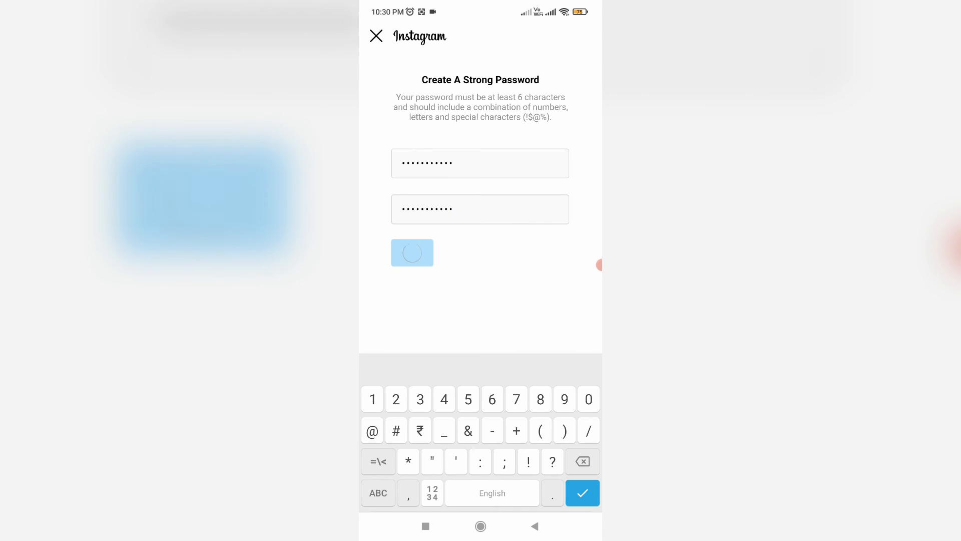
left_click(411, 252)
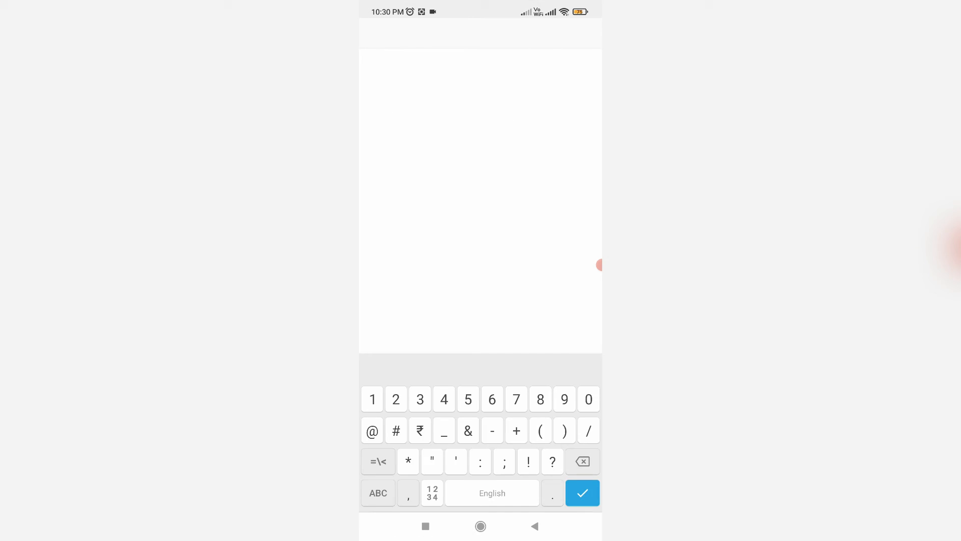